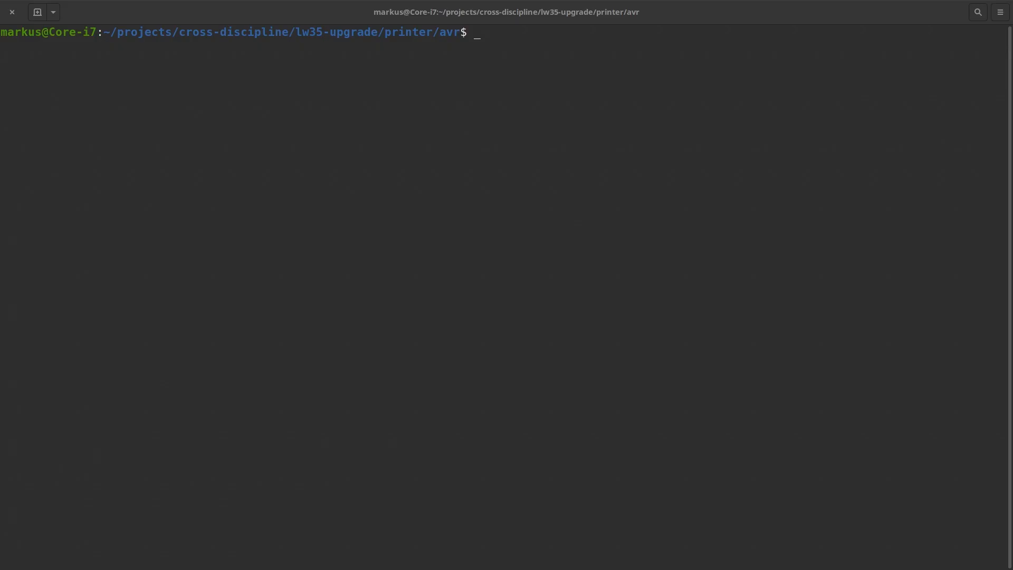
{"action": "mouse_move", "coordinate": [277, 304]}
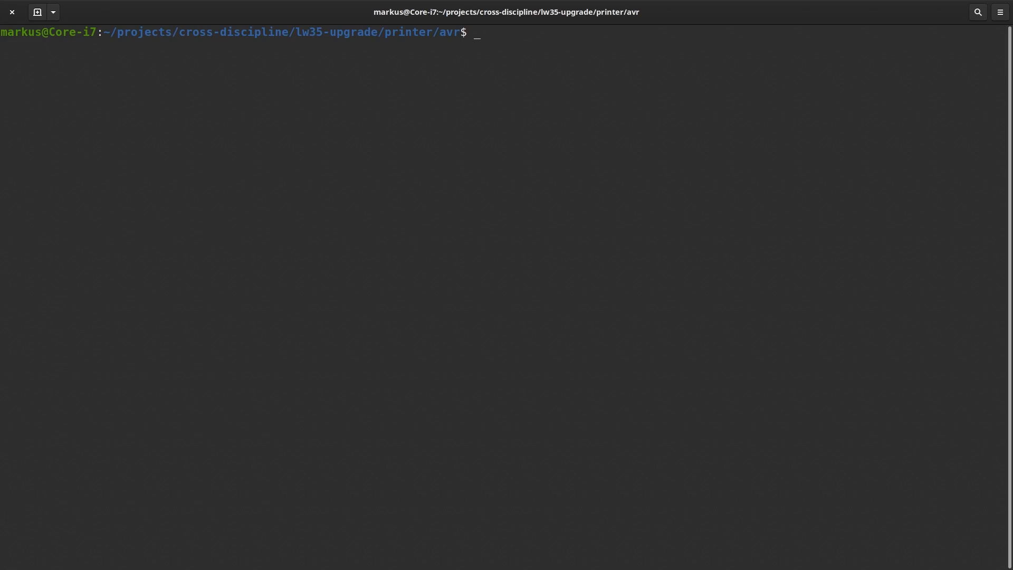
{"action": "mouse_move", "coordinate": [270, 272]}
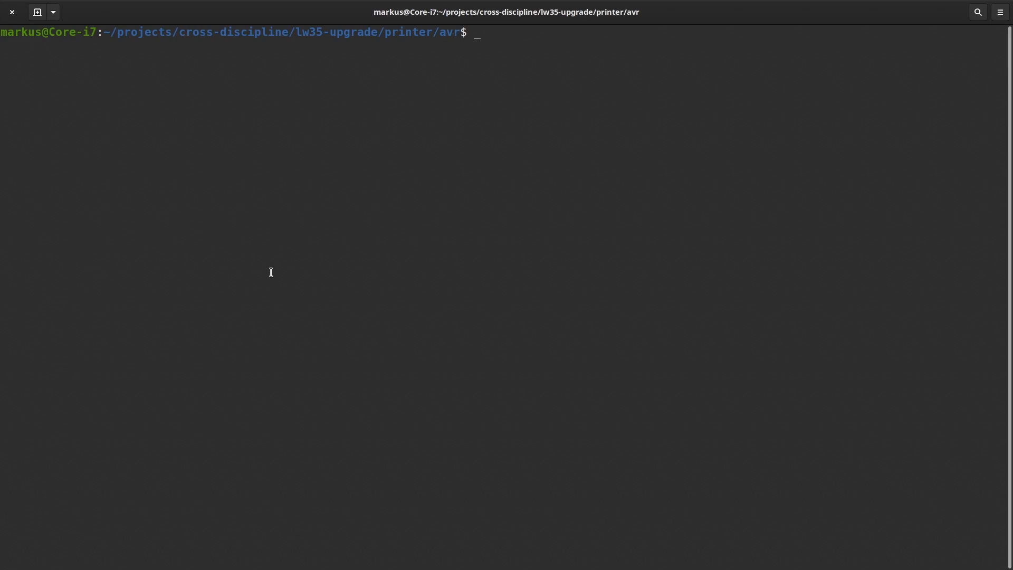
{"action": "mouse_move", "coordinate": [356, 287]}
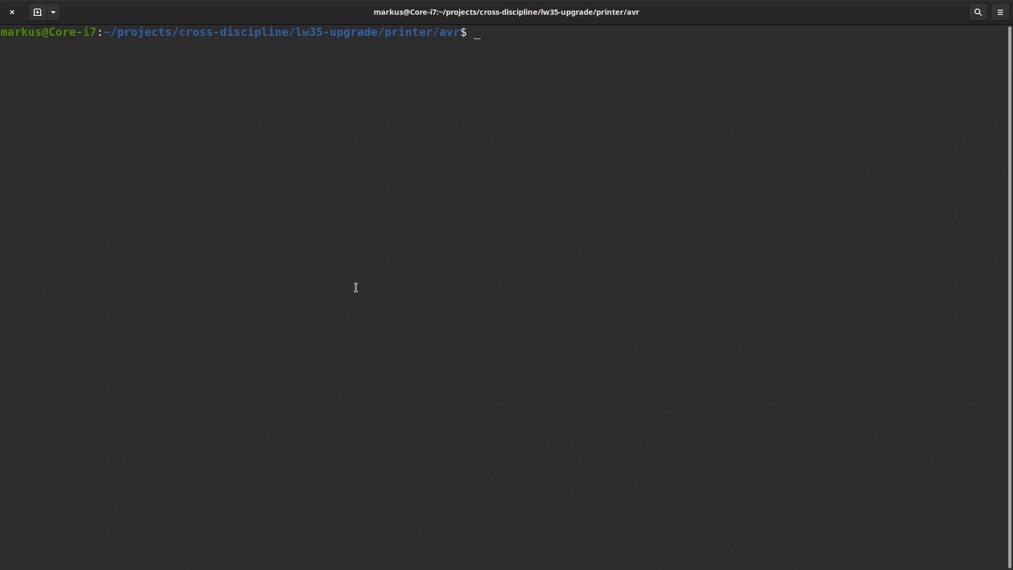
{"action": "mouse_move", "coordinate": [401, 290]}
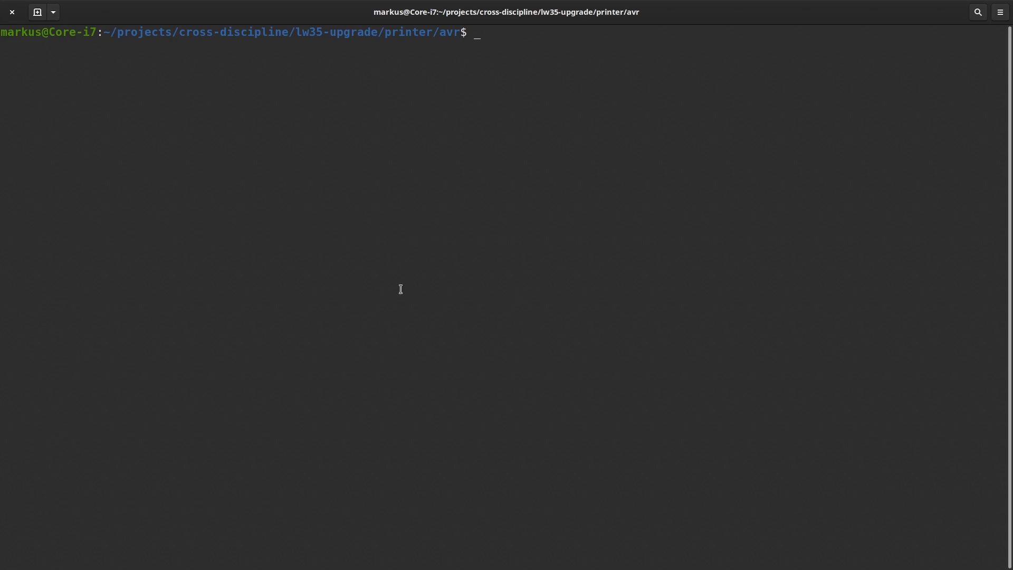
{"action": "mouse_move", "coordinate": [428, 295]}
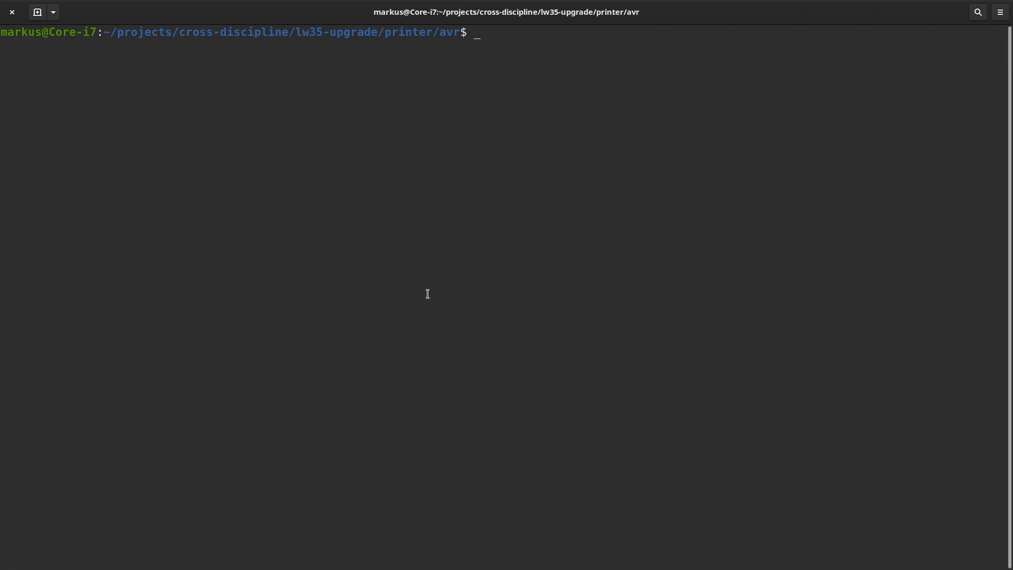
Step: List the firmware folder with ls and print main.c's source with cat
{"action": "type", "text": "ls"}
{"action": "type", "text": "cat m"}
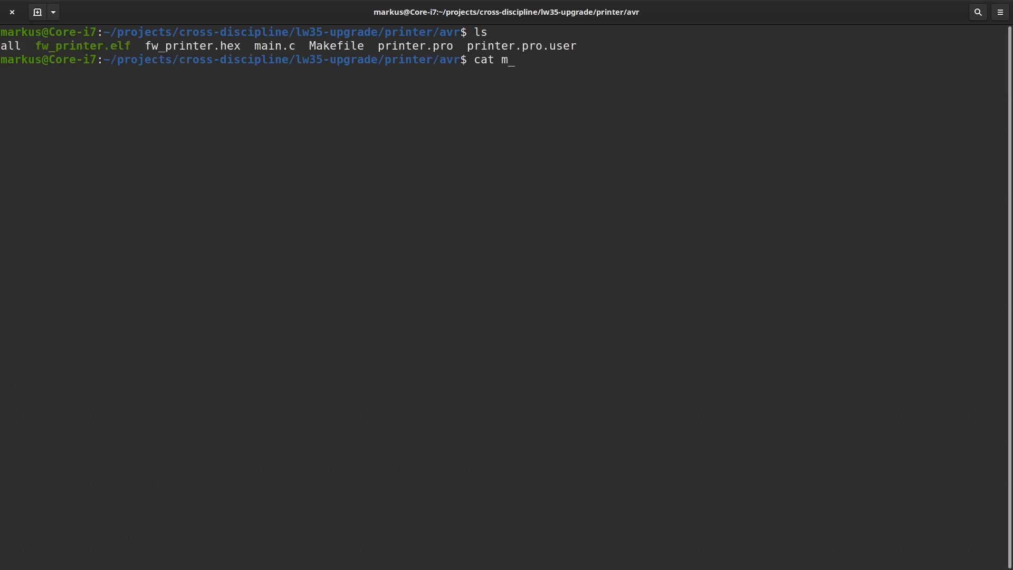
{"action": "key", "text": "Return"}
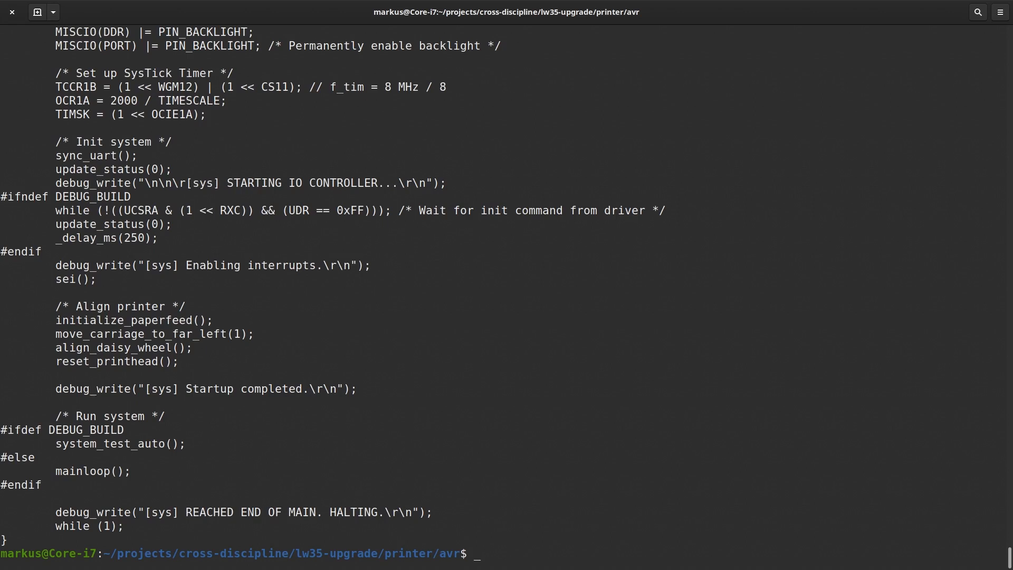
Step: Run 'make rfu' to scp fw_printer.hex to the remote host and start avrdude flashing over ssh
{"action": "type", "text": "make"}
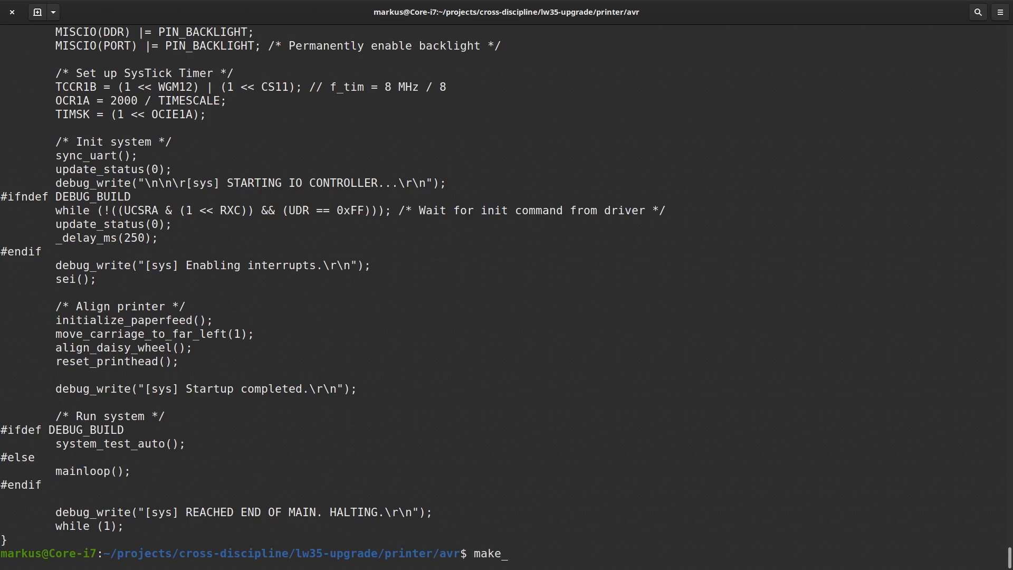
{"action": "type", "text": "rfu"}
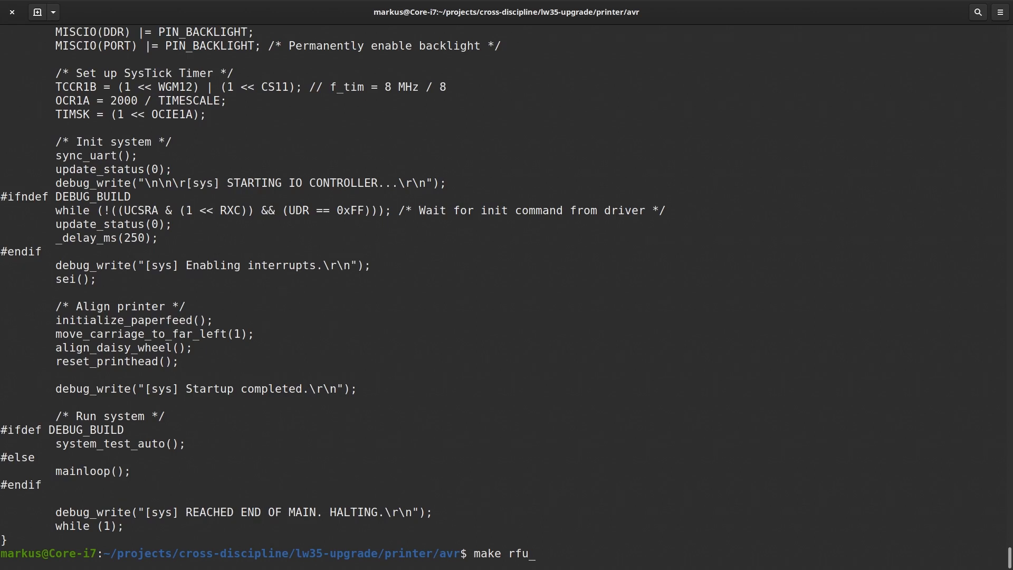
{"action": "key", "text": "Return"}
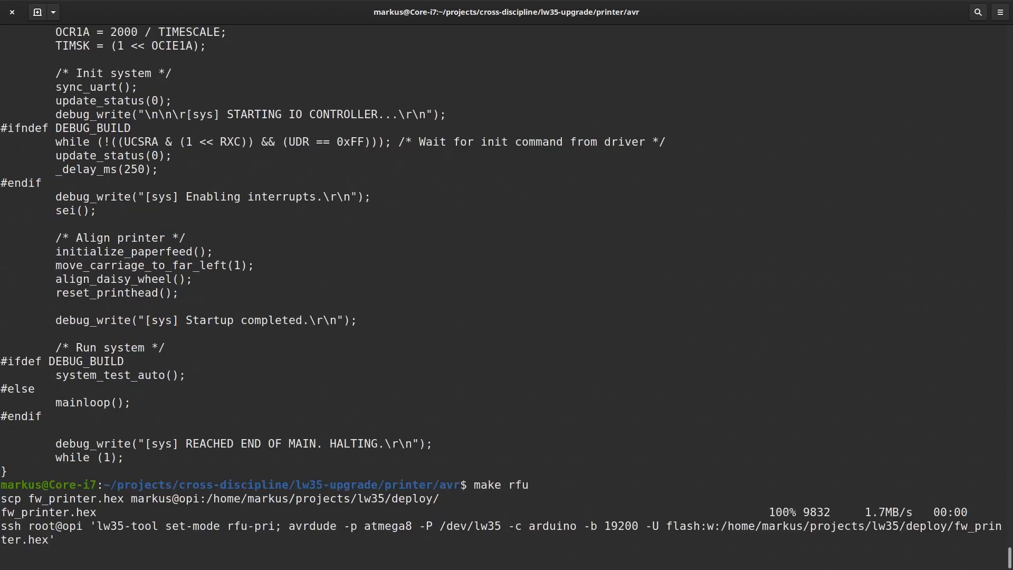